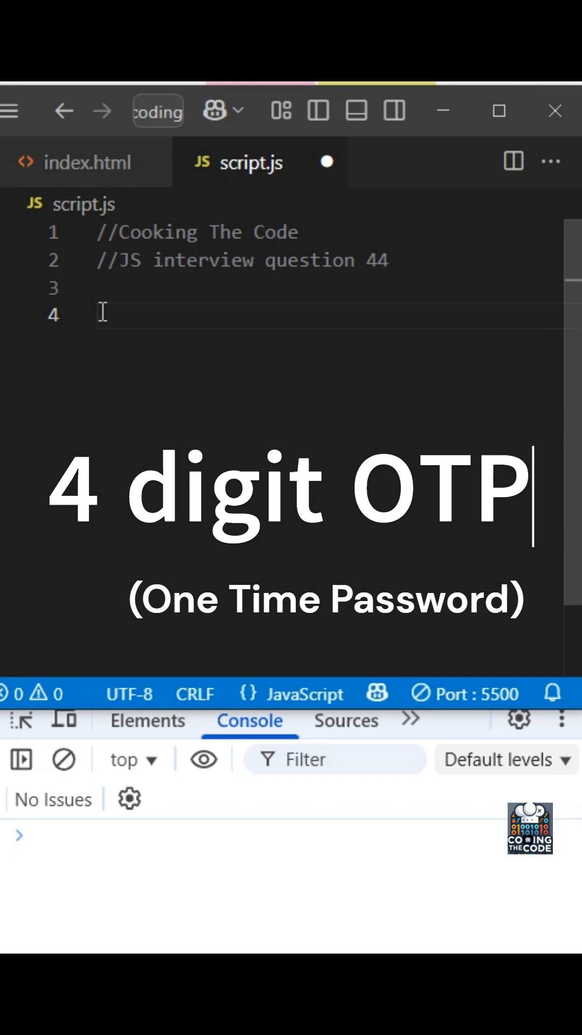
Write const otp = Math.random() and console.log(otp) in script.js, then save.
text(const otp =)
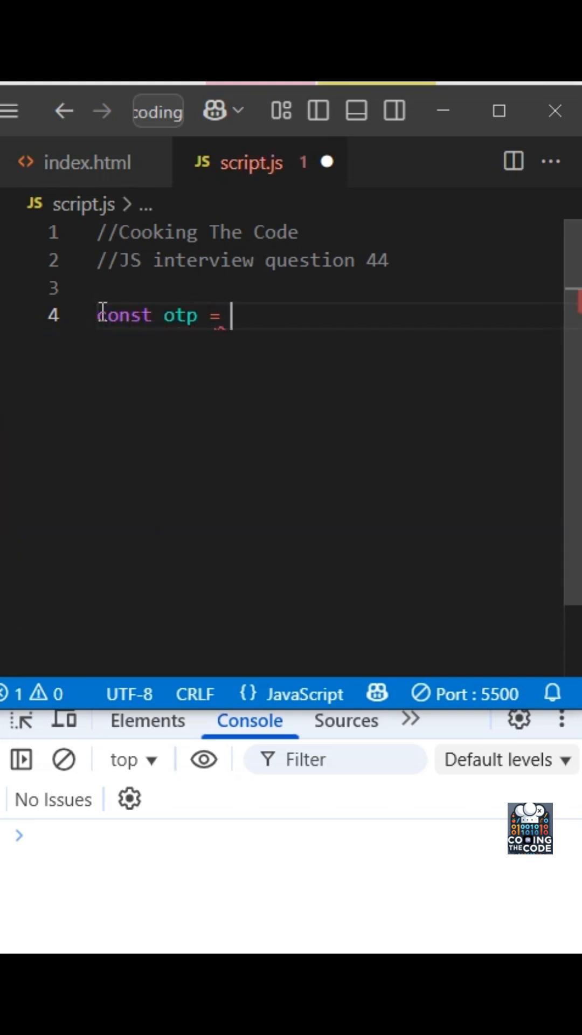
text(Math.)
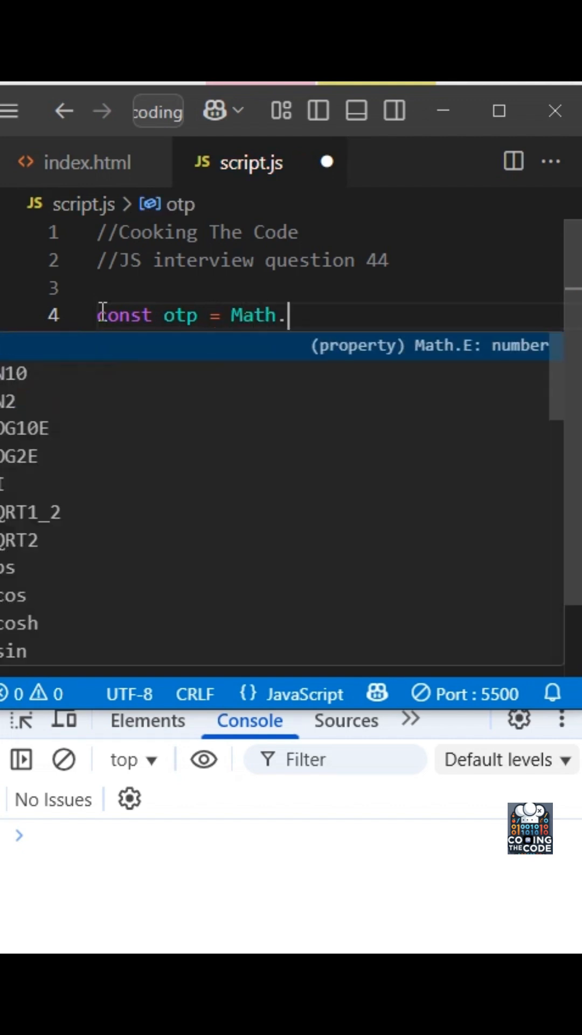
text(random())
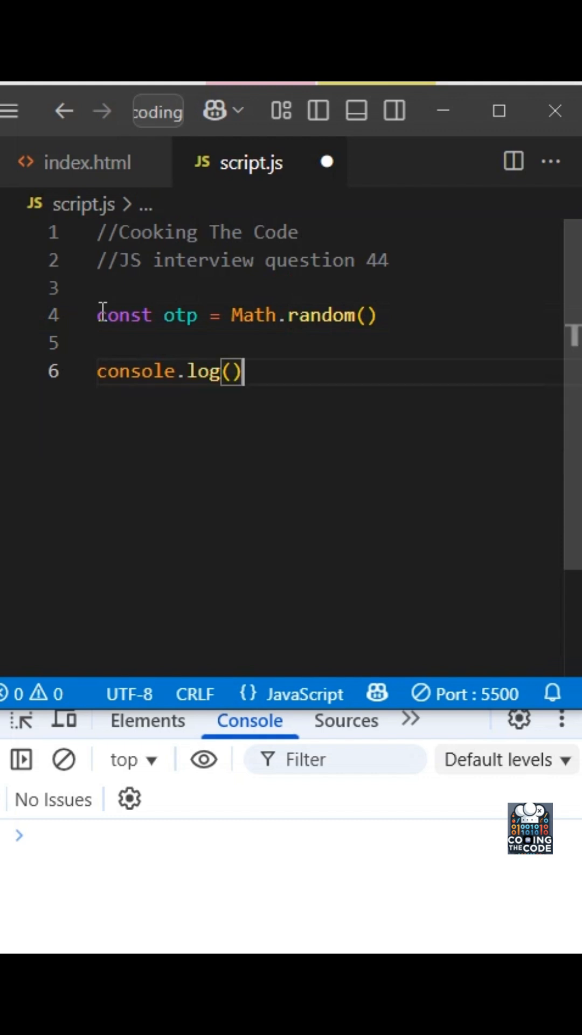
text(otp)
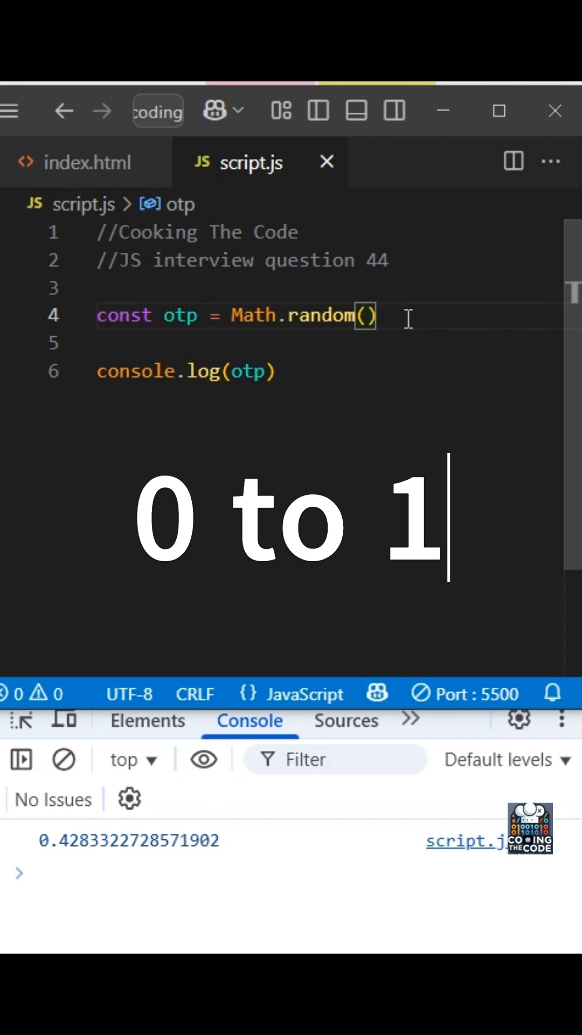
Multiply Math.random() by 9000 in the otp expression and start wrapping it in Math.floor.
text(* 900)
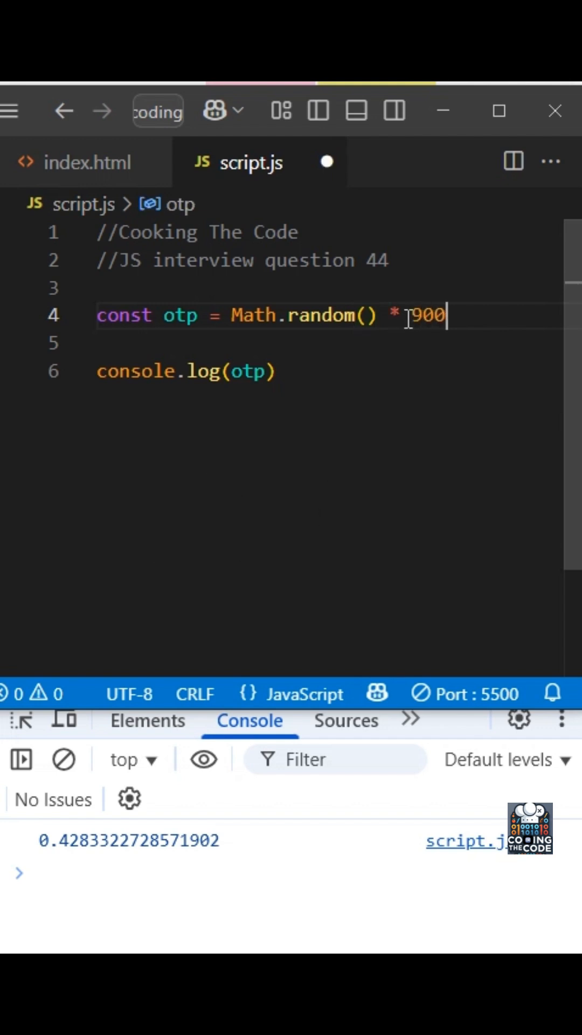
text(0)
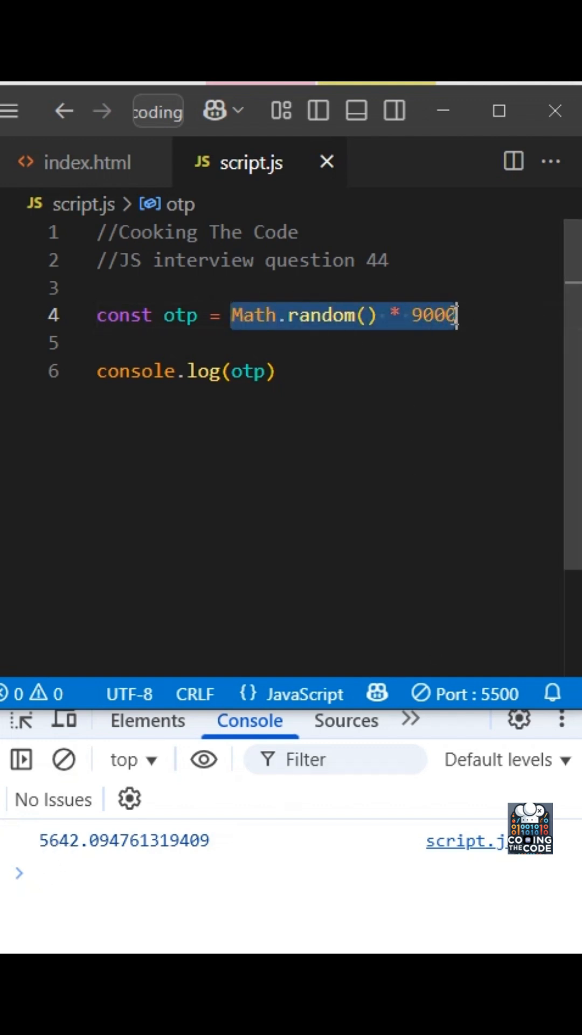
text(()
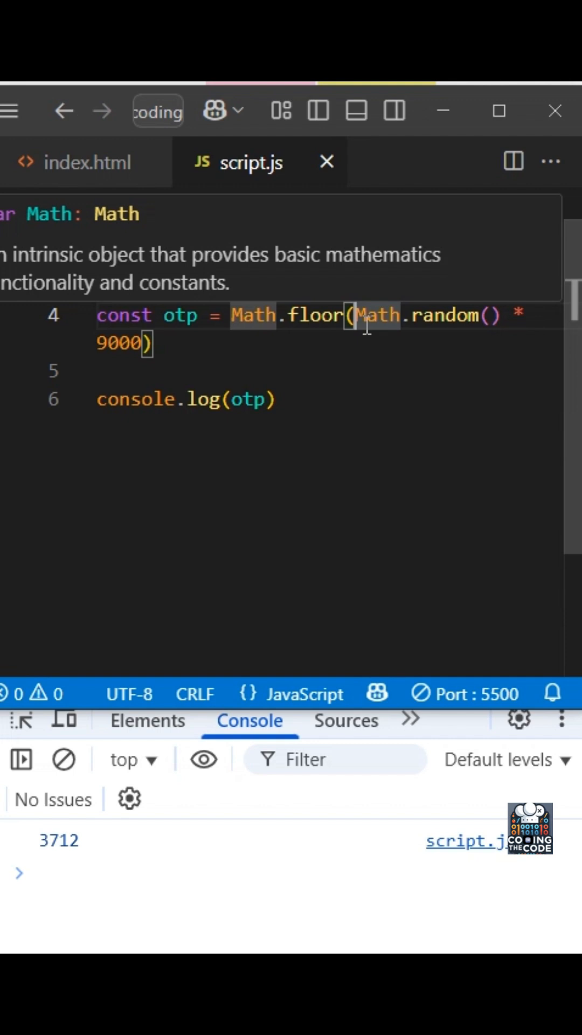
Insert 1000+ before Math.random() and rerun so the console logs 1545.
text(1000+)
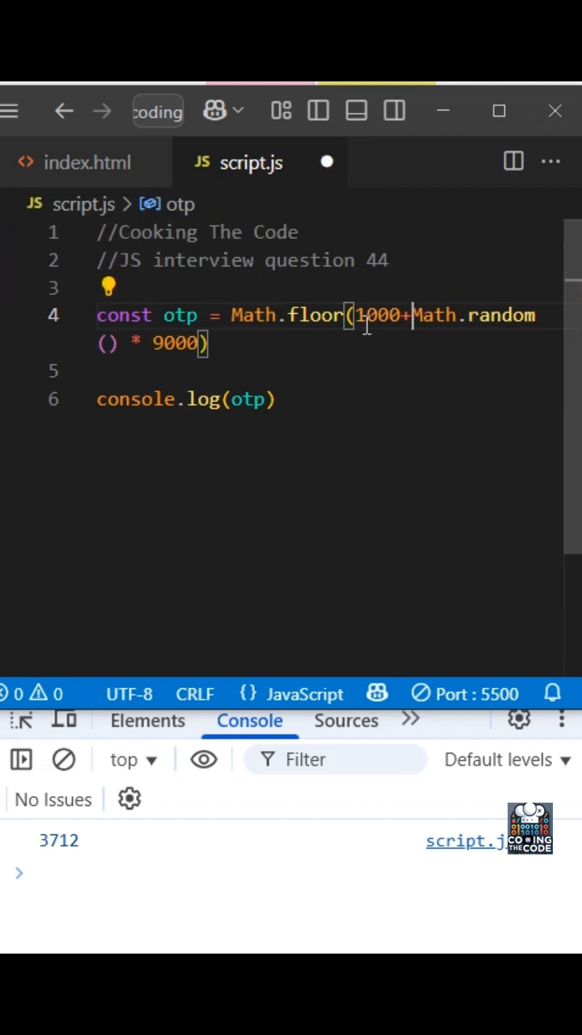
click(64, 759)
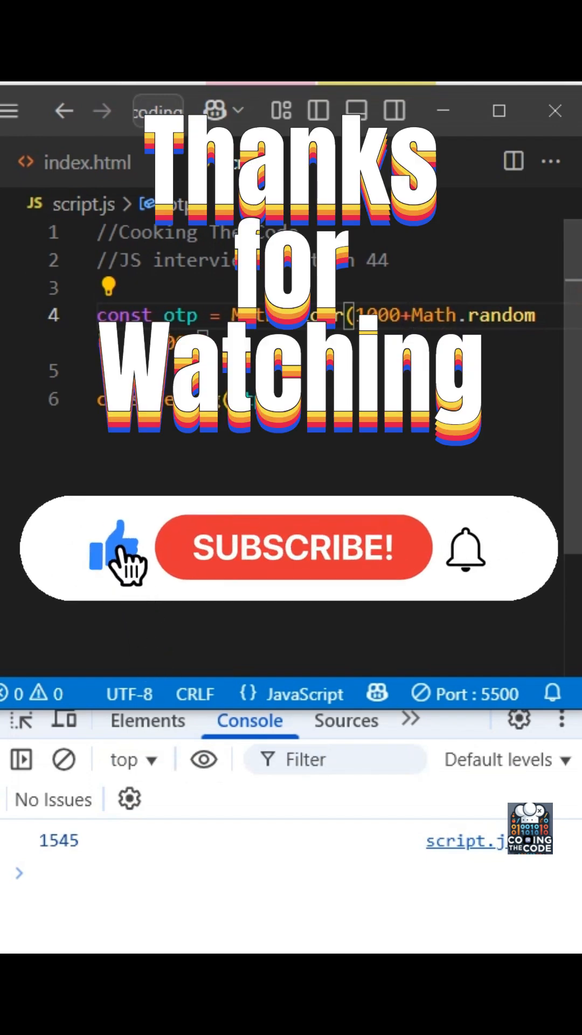
click(290, 547)
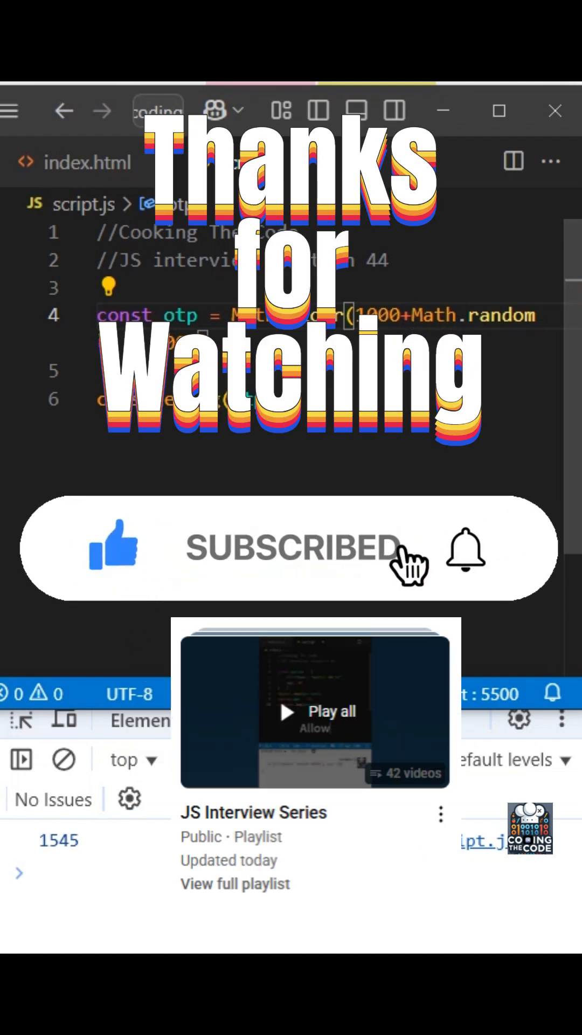